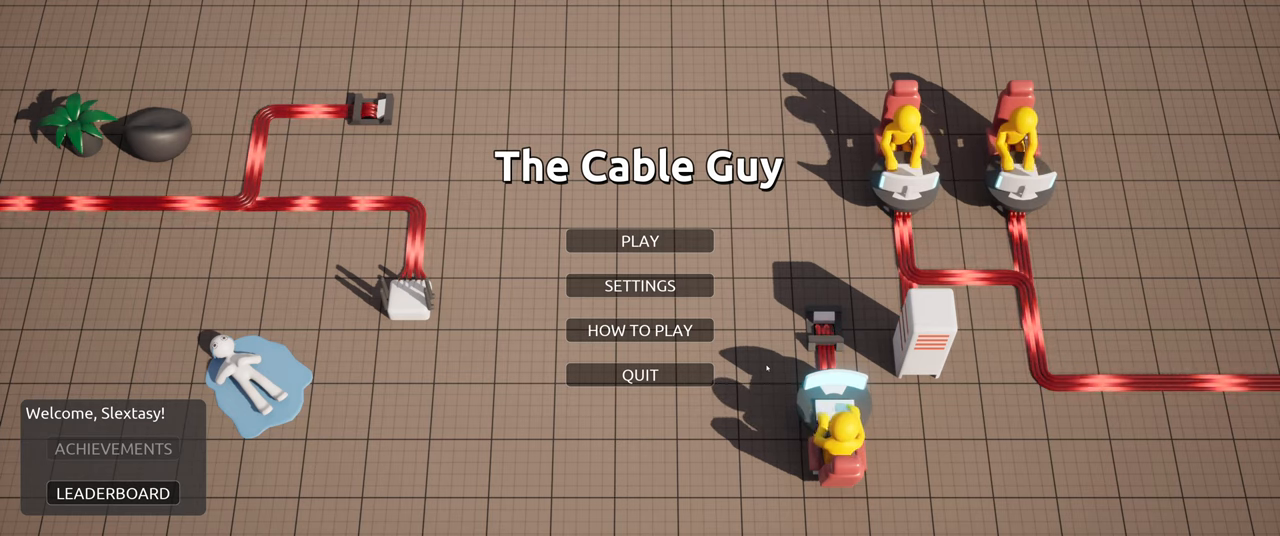
Browse the game settings, control bindings and credits pages
left_click(640, 285)
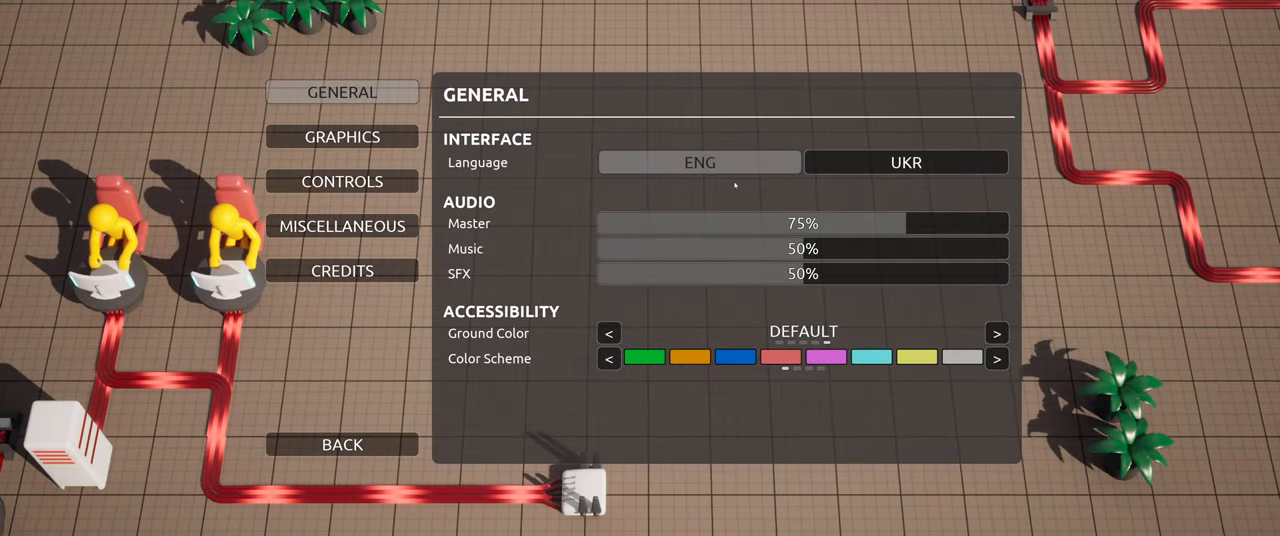
left_click(342, 136)
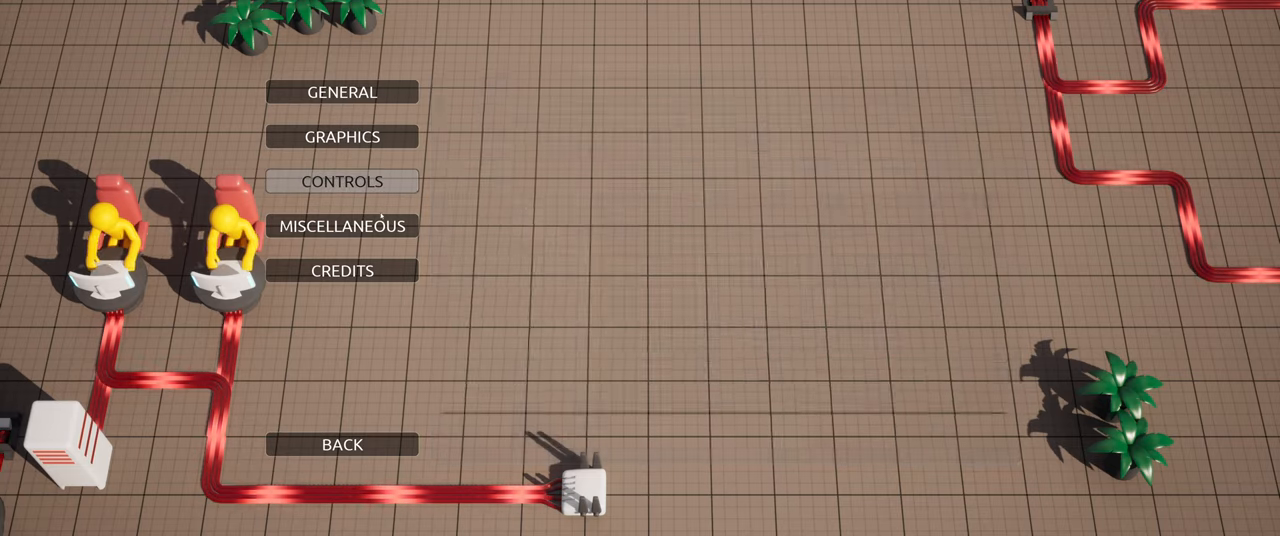
left_click(342, 181)
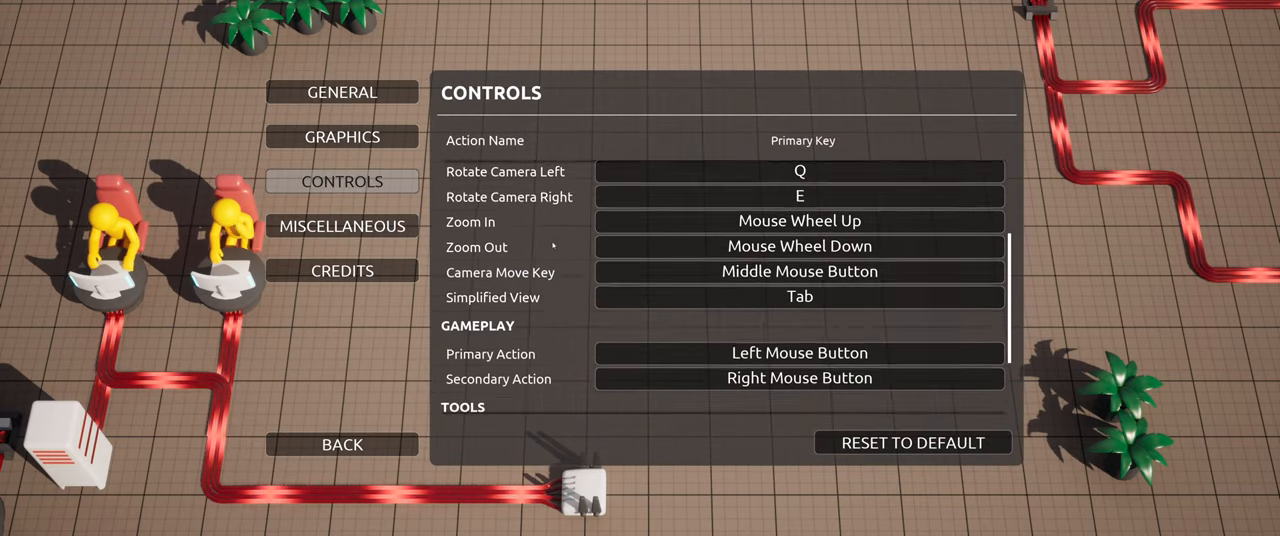
left_click(342, 225)
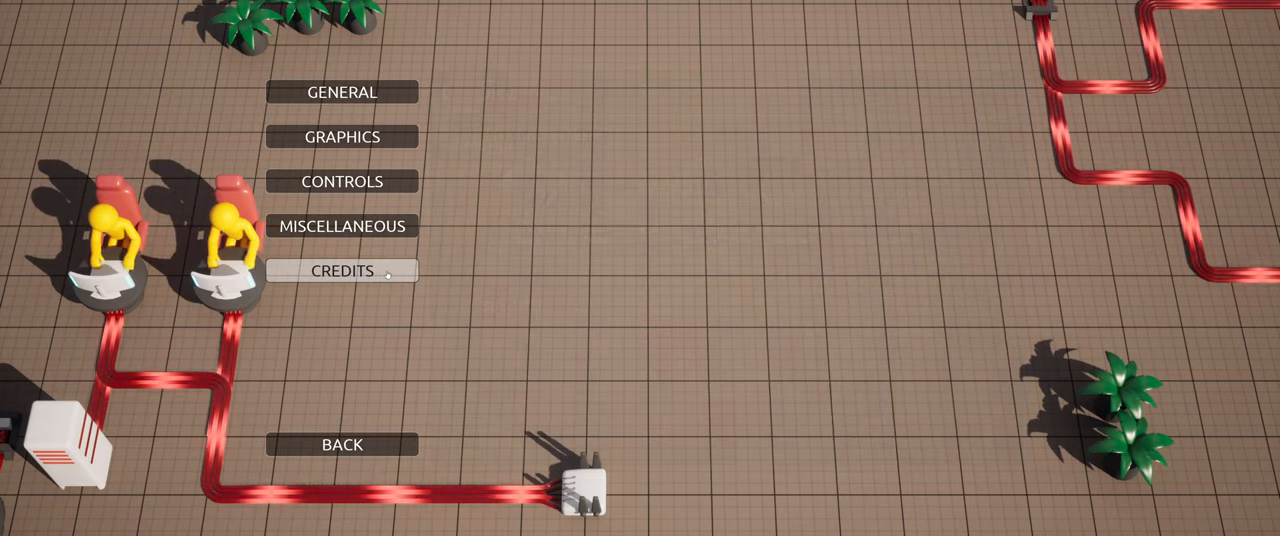
left_click(342, 270)
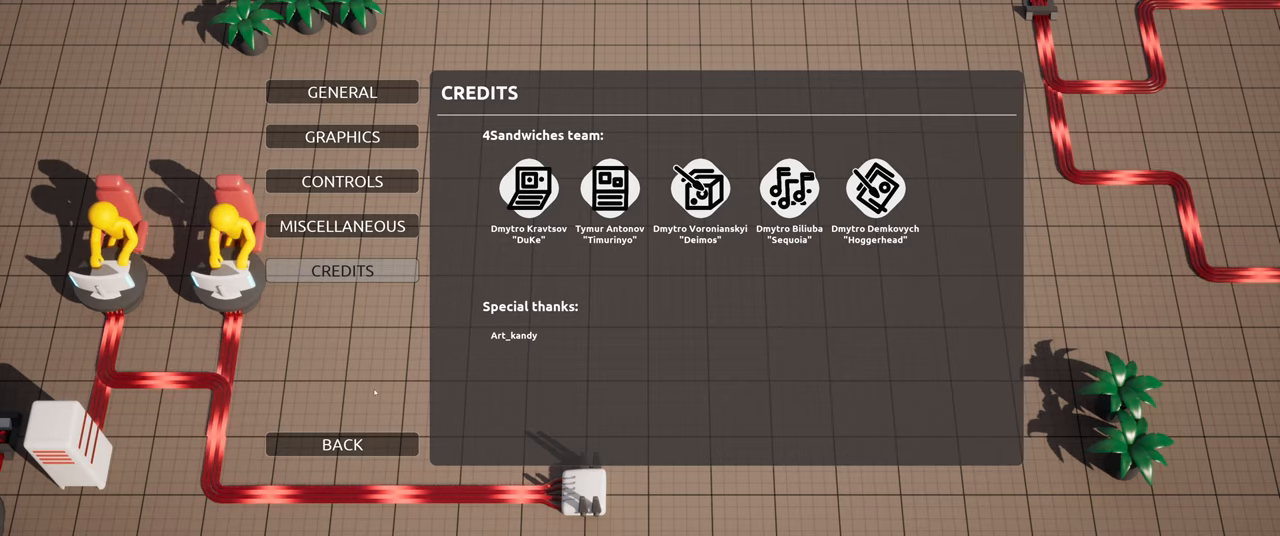
Return to the main menu and start the tutorial level
left_click(342, 92)
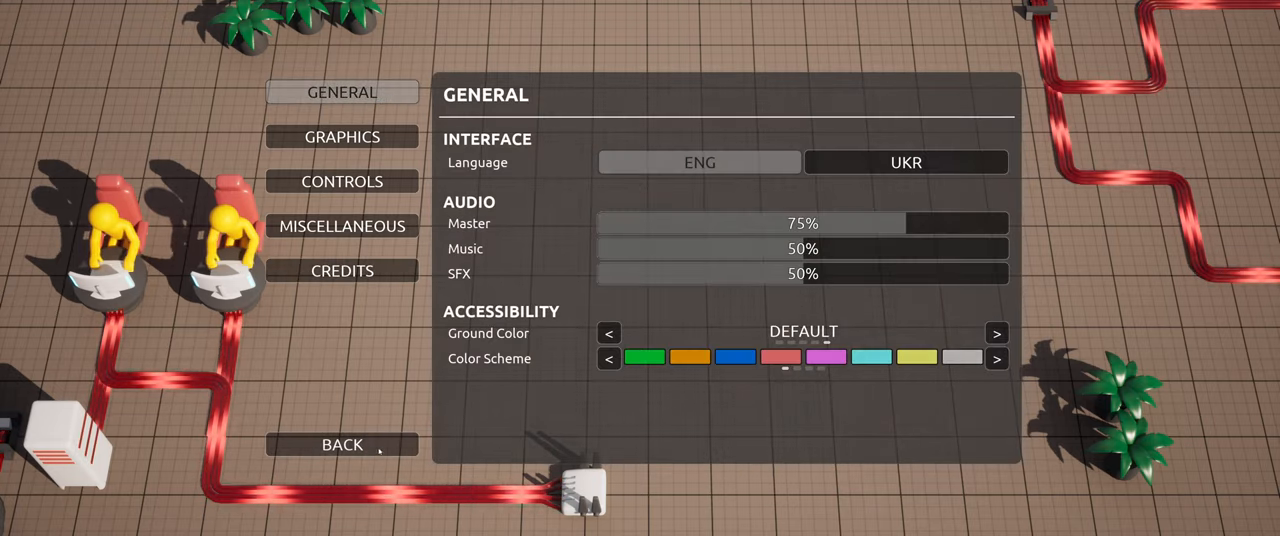
left_click(342, 444)
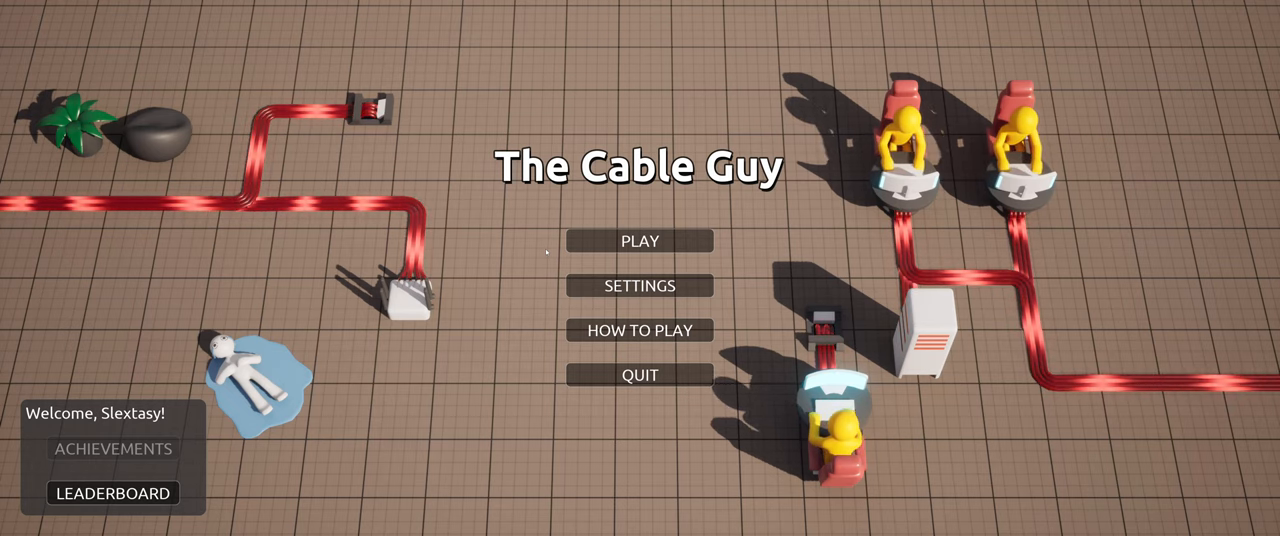
left_click(639, 241)
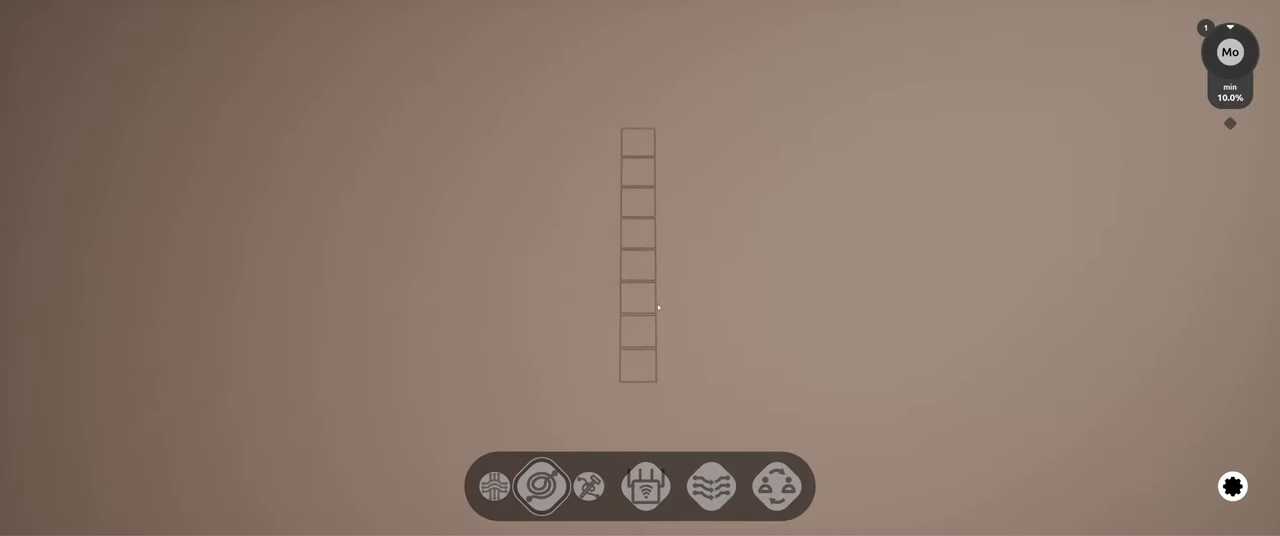
Cable a user up to the server and link the RED user across the green cable
left_click(541, 486)
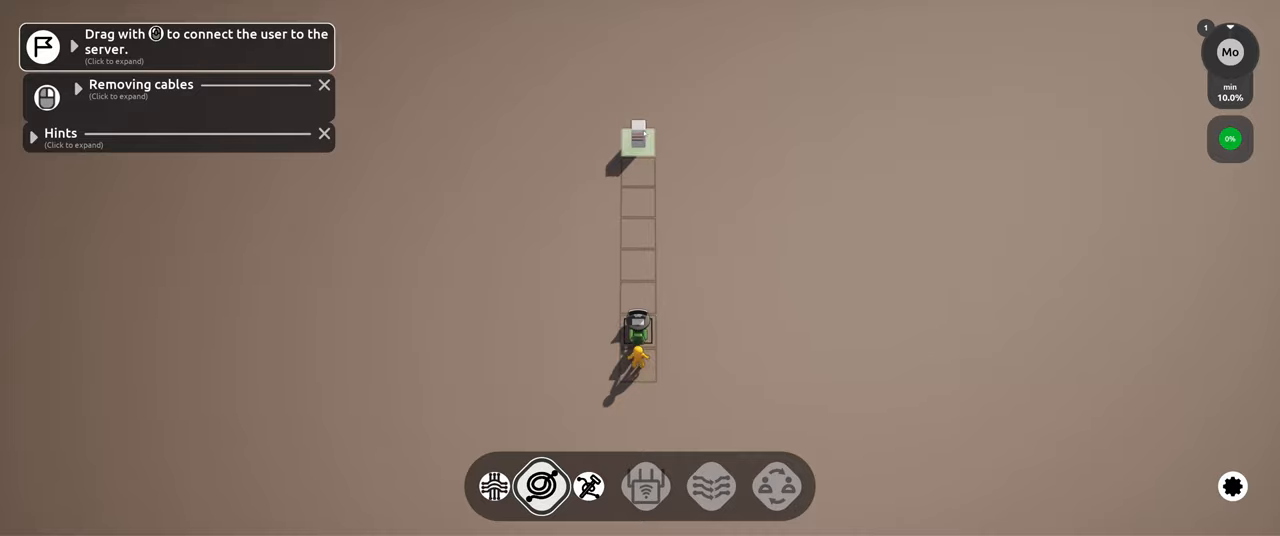
left_click_drag(637, 325, 637, 140)
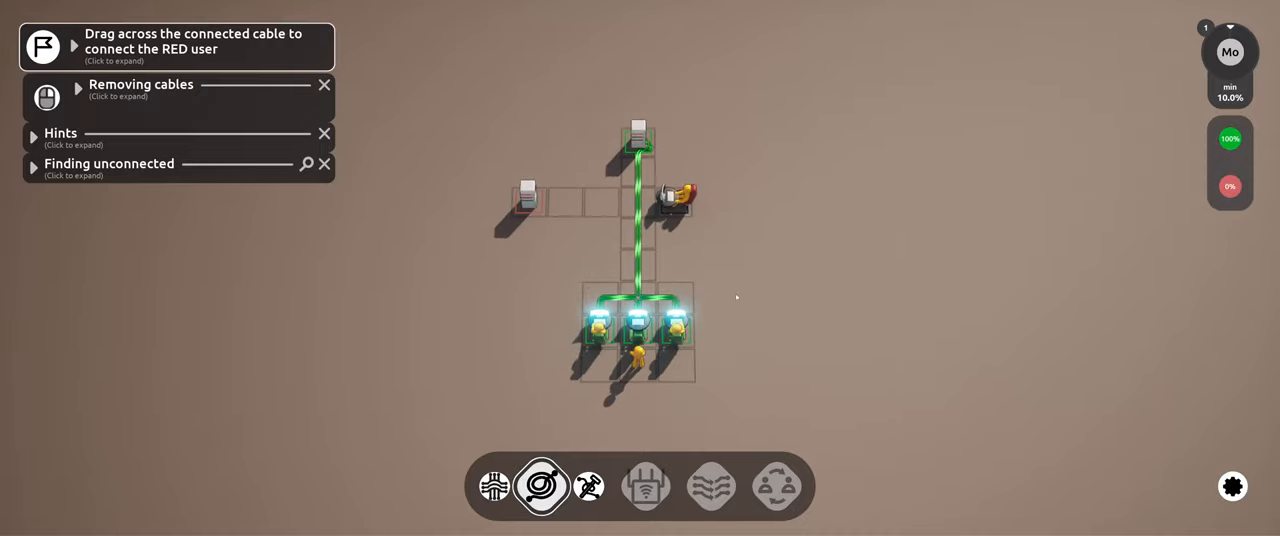
left_click_drag(540, 200, 655, 190)
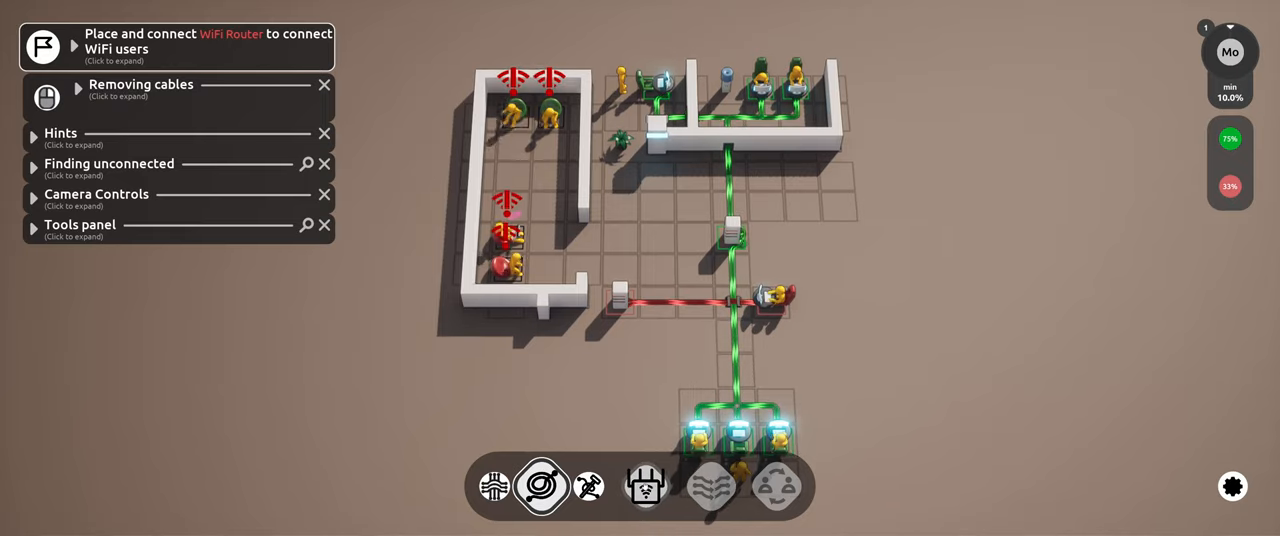
Place a WiFi router in the left room and cable it to the red network line
left_click(645, 486)
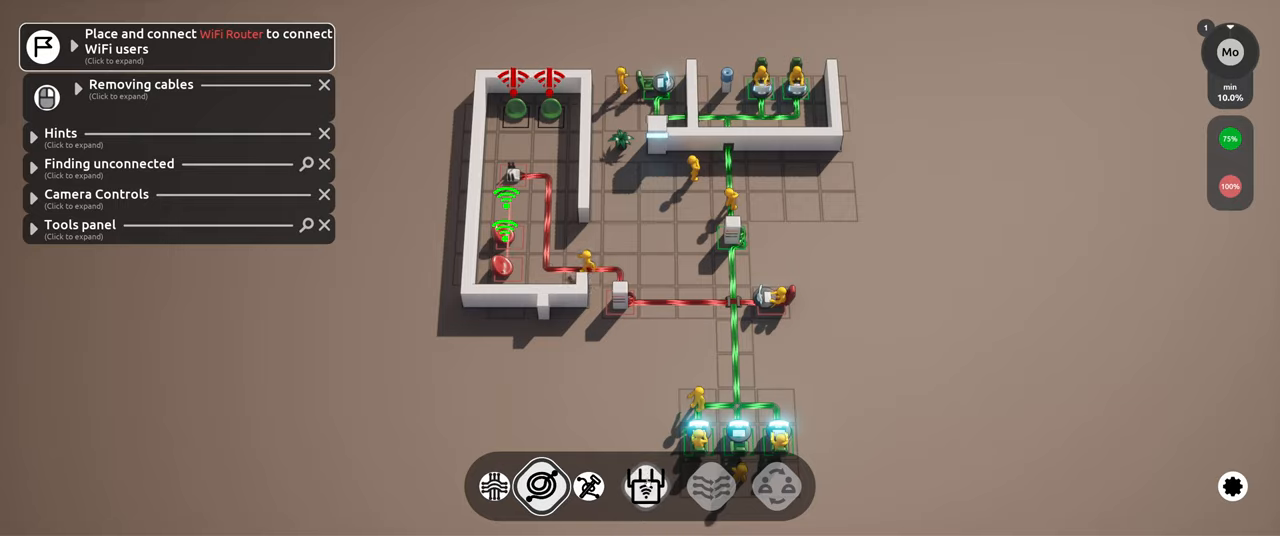
left_click(645, 486)
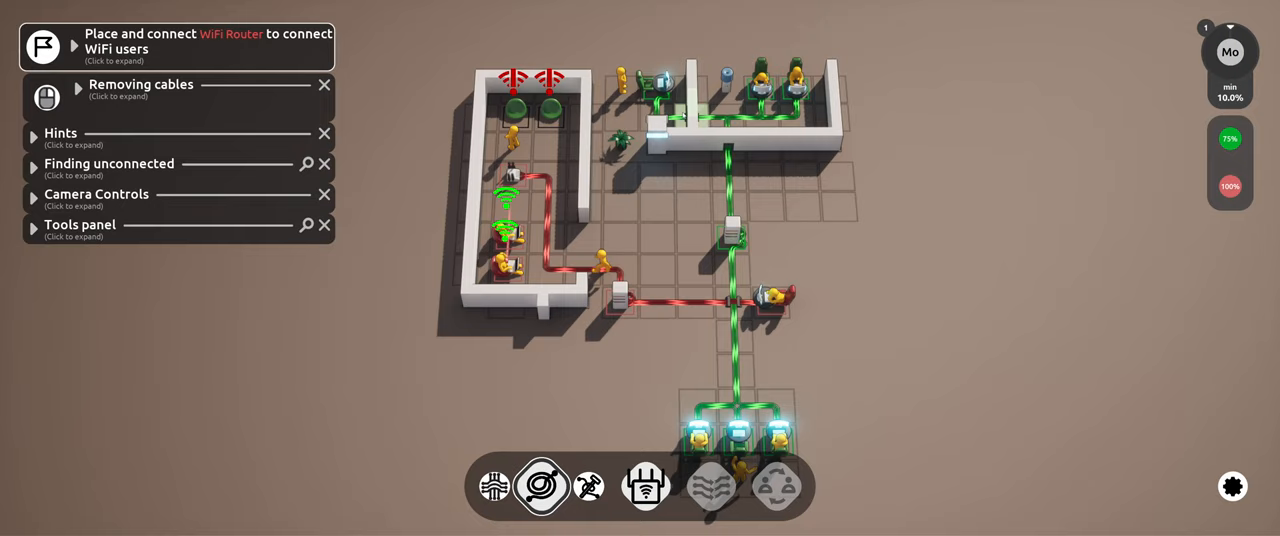
left_click(565, 110)
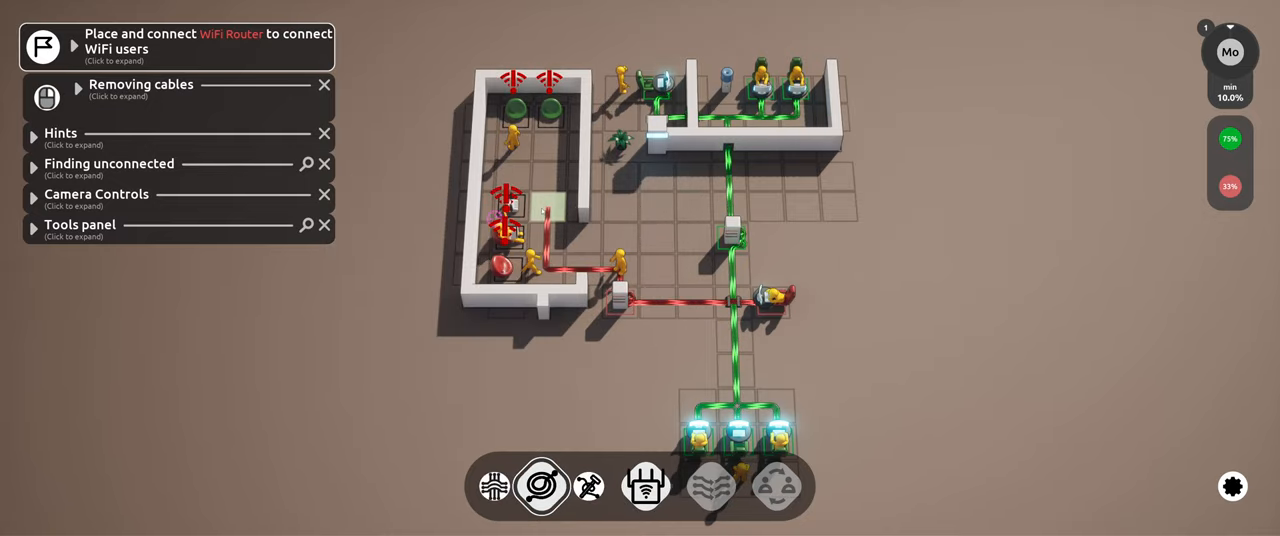
left_click(533, 200)
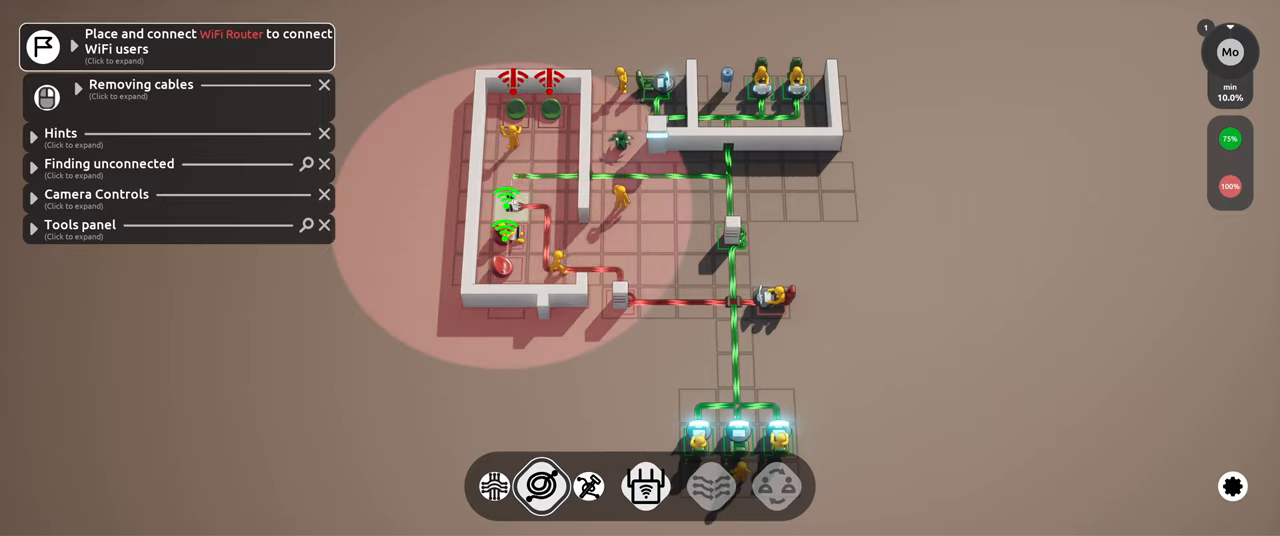
left_click(645, 486)
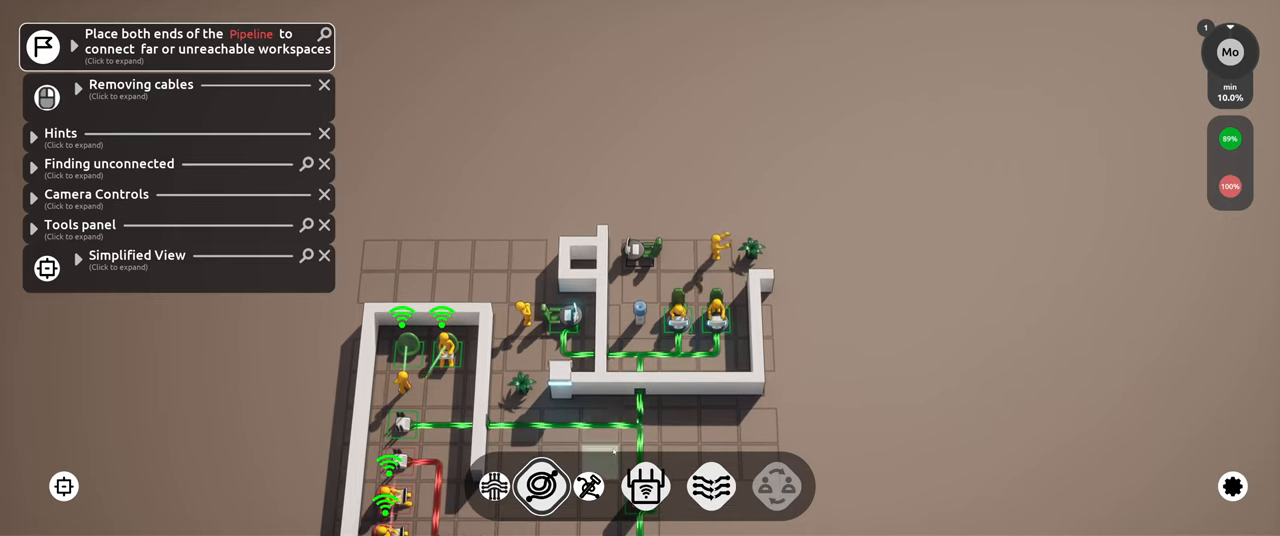
mouse_move(540, 487)
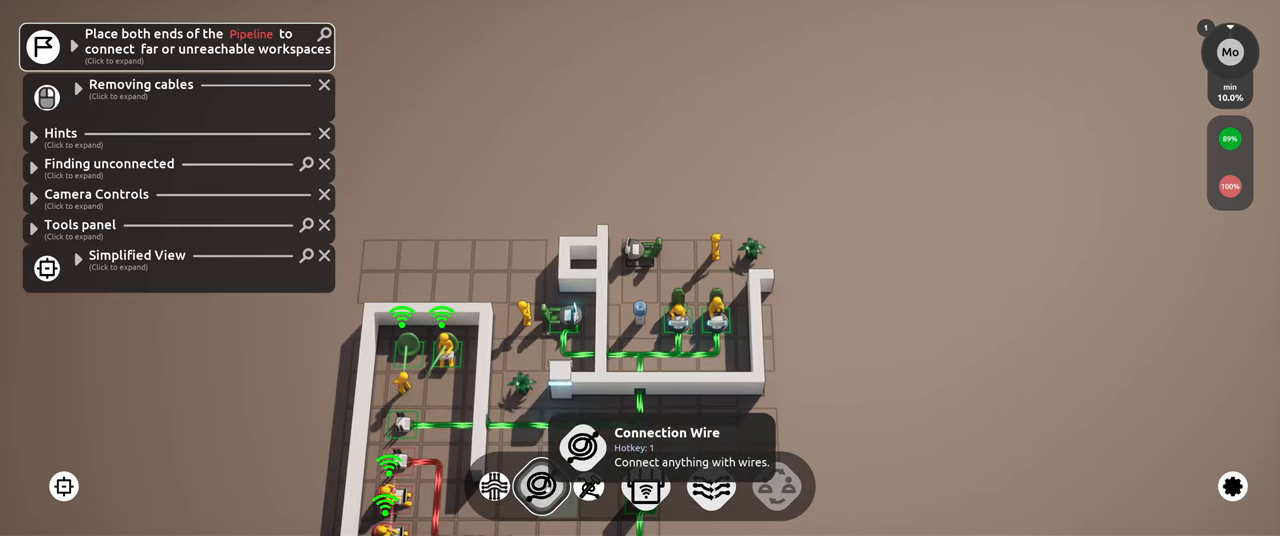
mouse_move(589, 487)
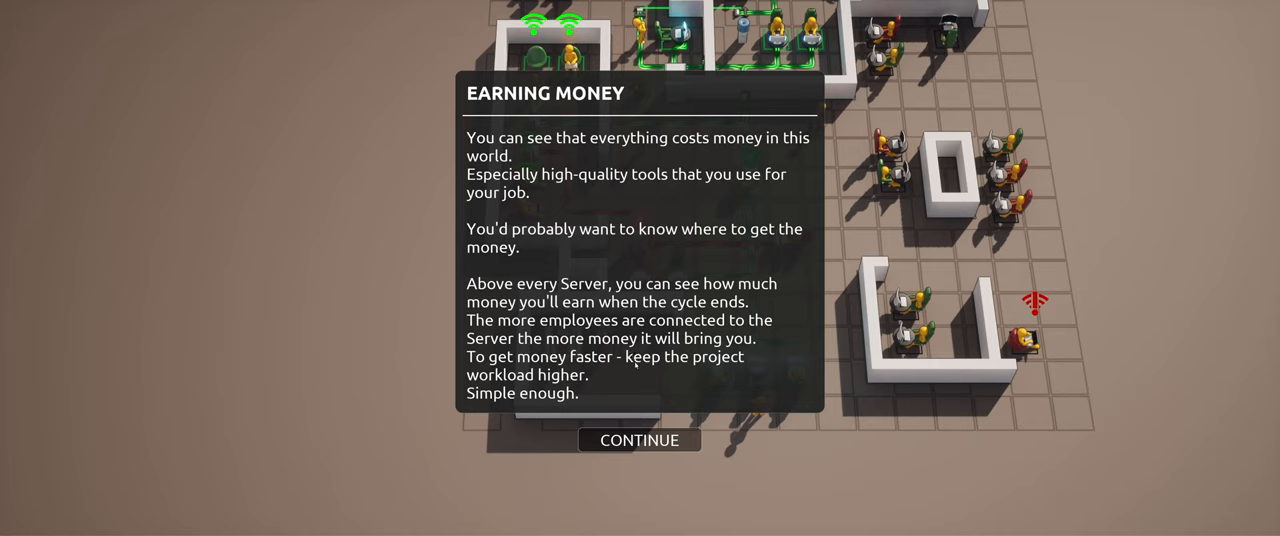
mouse_move(639, 385)
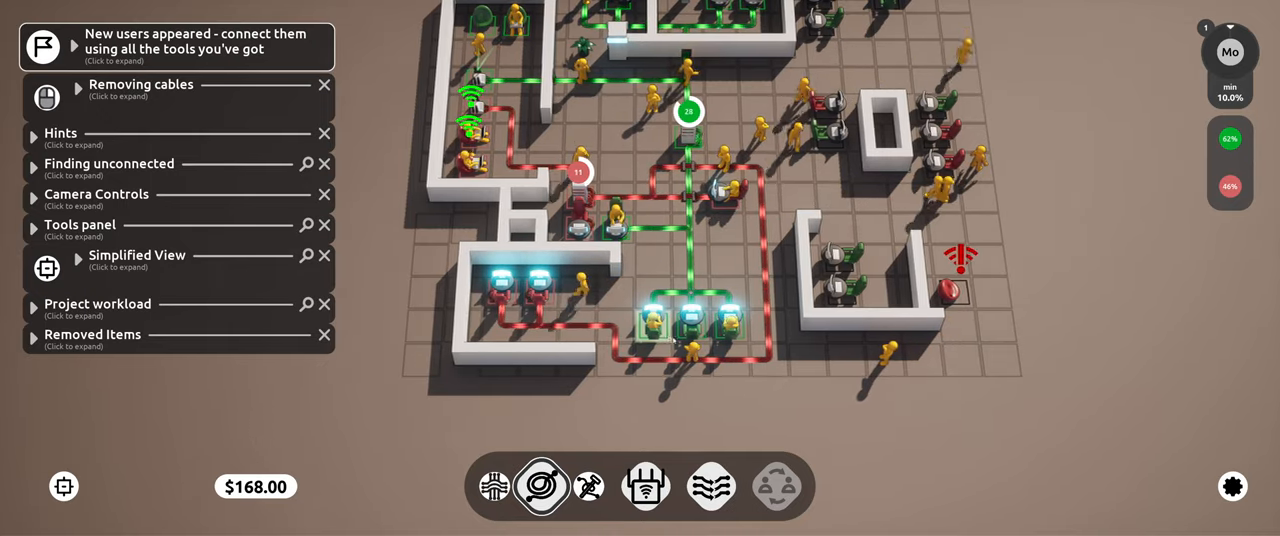
Cable the newly hired office users into the server network
left_click(645, 486)
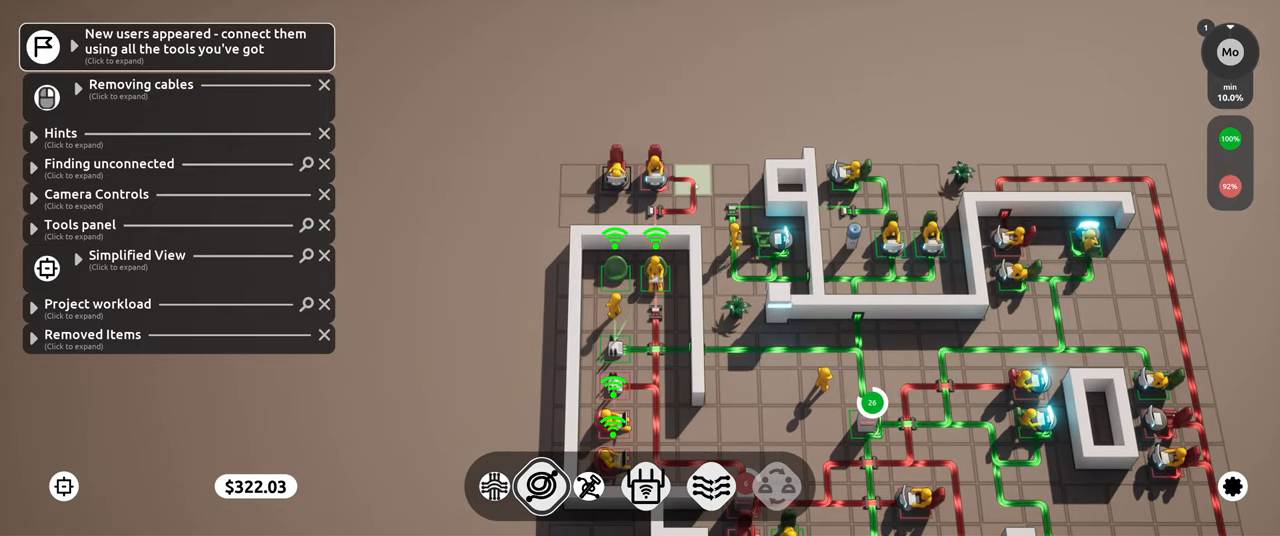
mouse_move(589, 487)
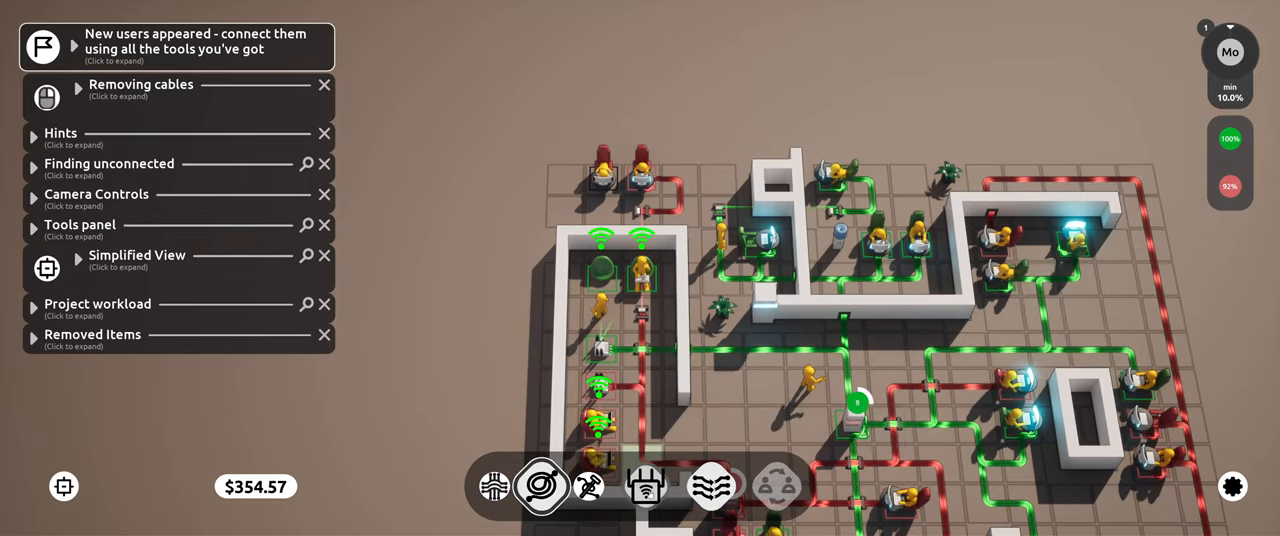
mouse_move(645, 487)
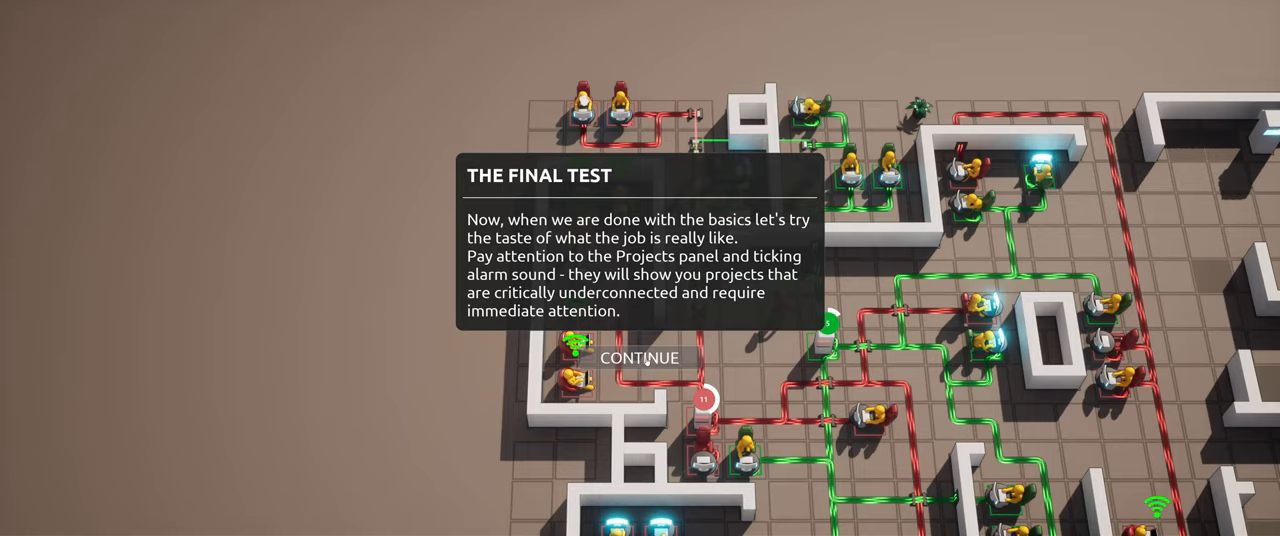
Dismiss the Final Test briefing on critically underconnected projects with Continue
left_click(639, 358)
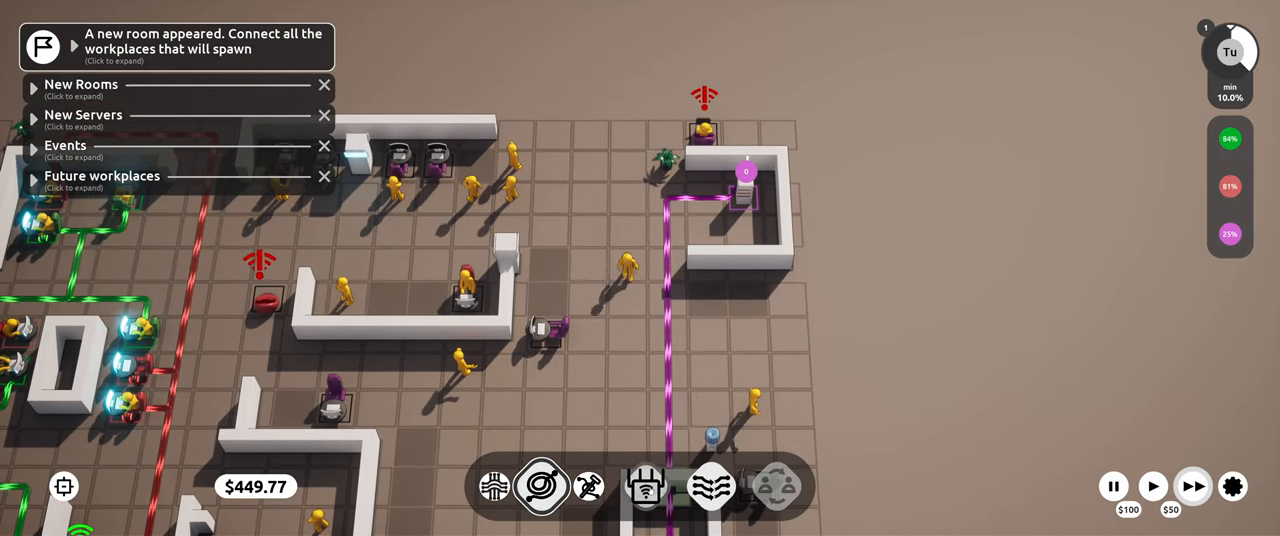
Lay purple cabling to connect Tuesday's new rooms and their workplaces
left_click(645, 486)
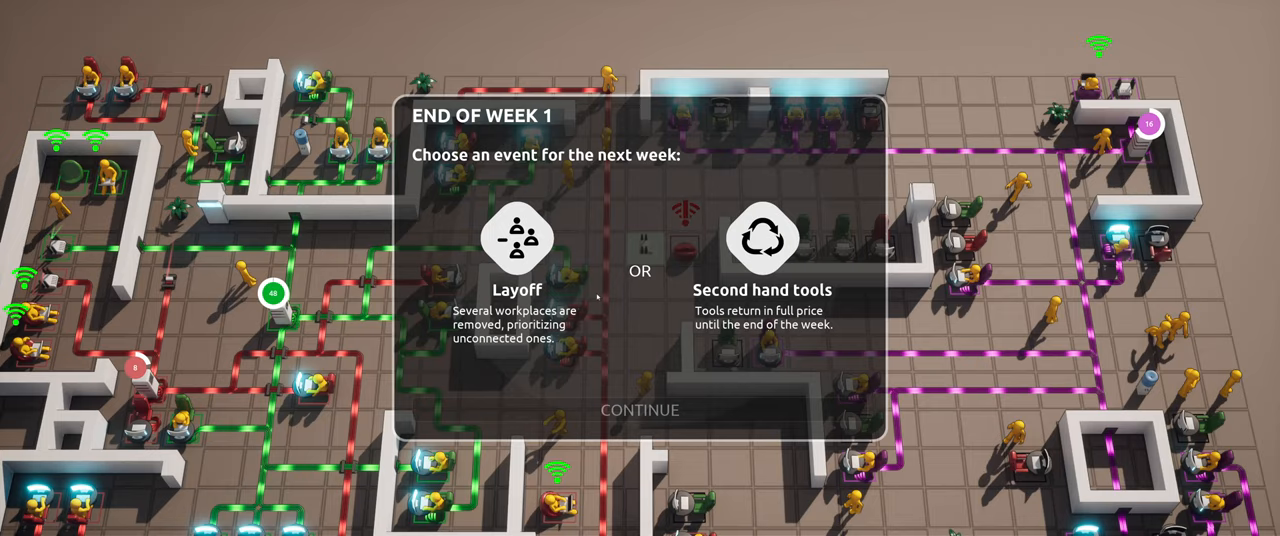
Choose Layoff or Second hand tools as next week's event on the End of Week 1 screen
left_click(640, 410)
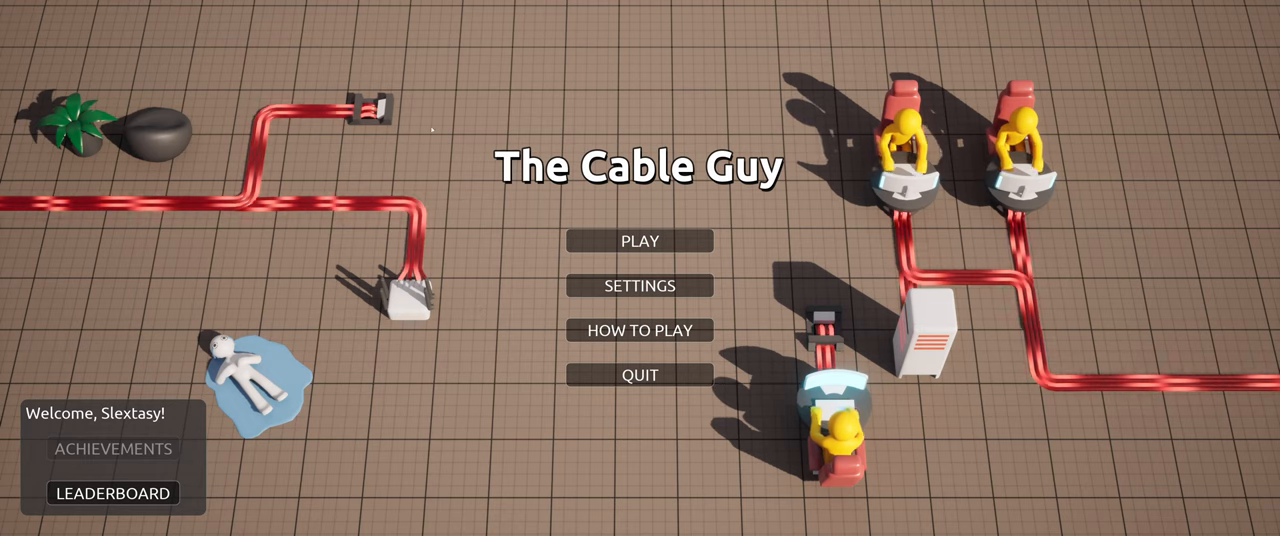
mouse_move(512, 340)
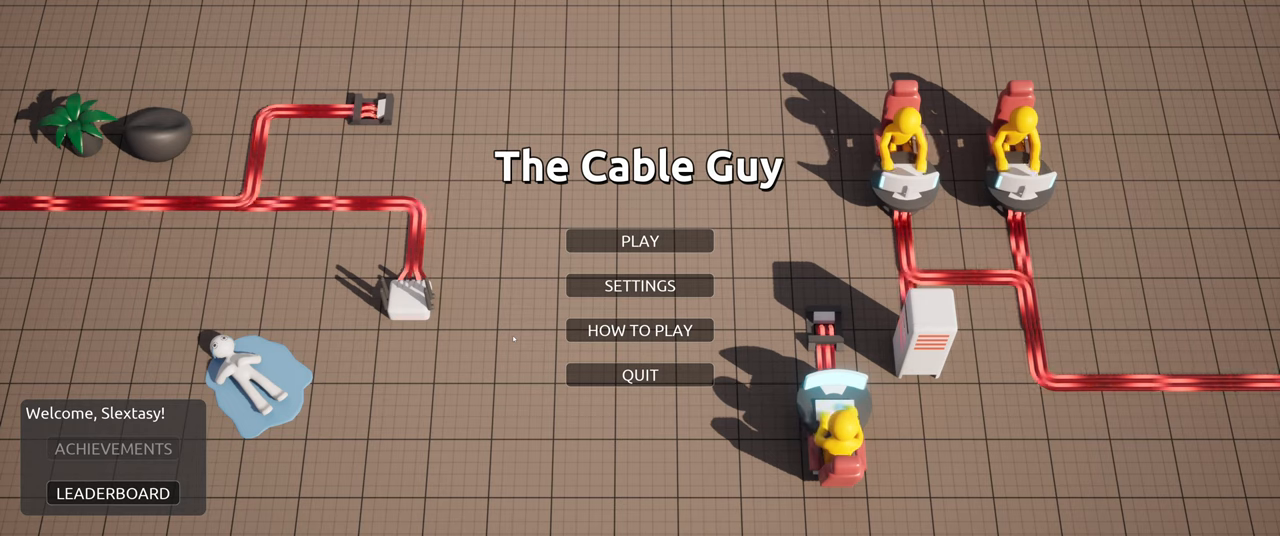